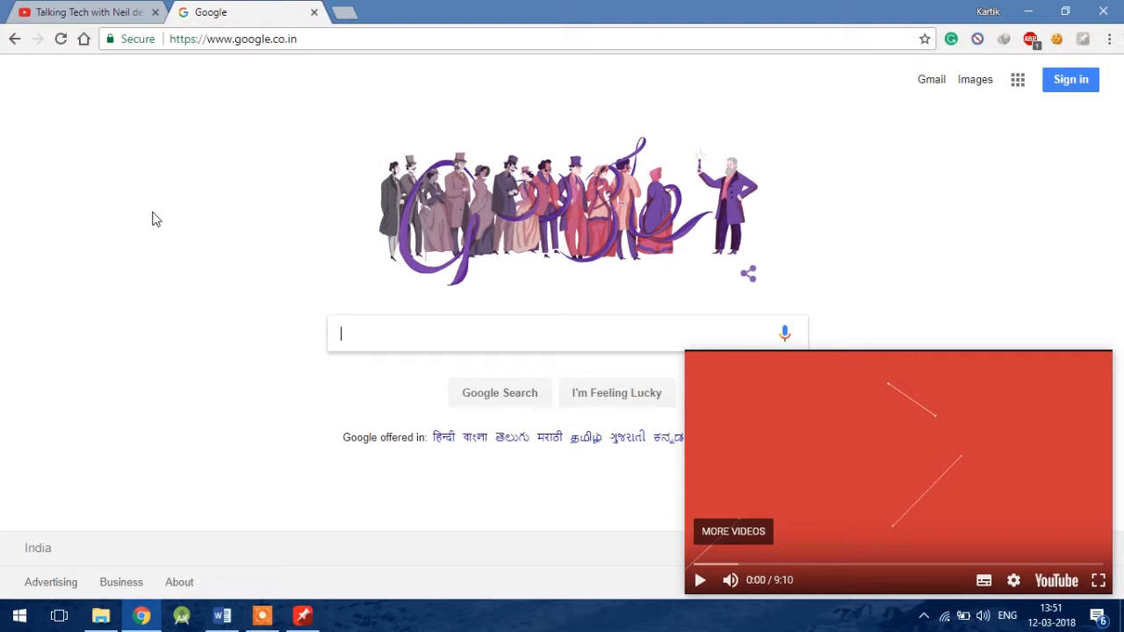
pyautogui.moveTo(123, 105)
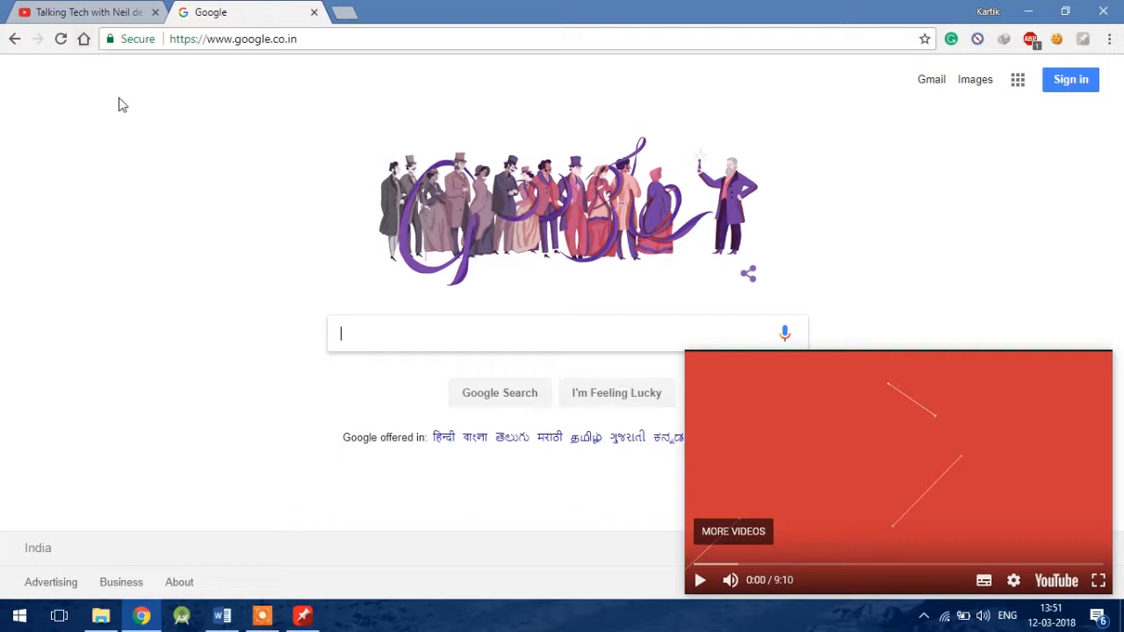
pyautogui.moveTo(315, 68)
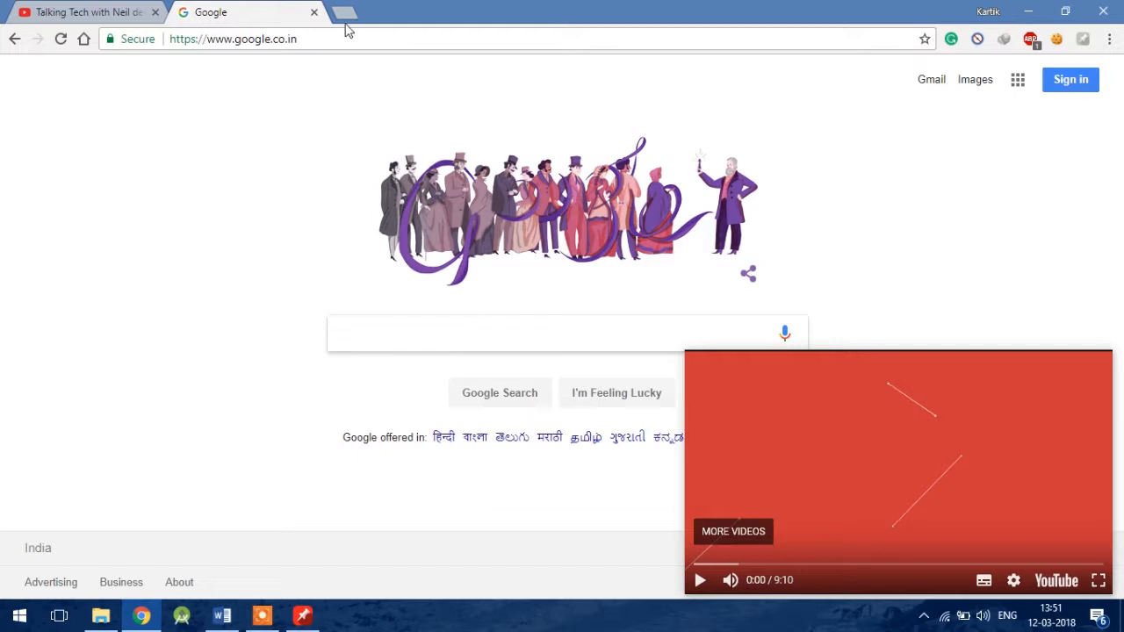
# Open a new empty tab, then return to the Google tab with the floating video on top.
pyautogui.click(342, 12)
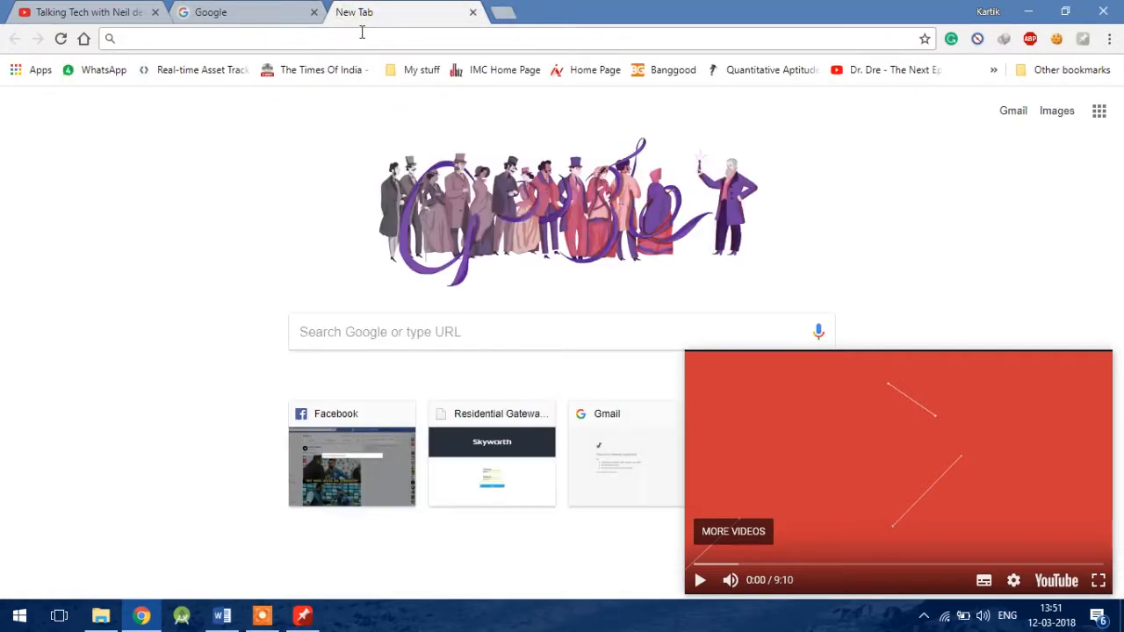
pyautogui.click(246, 11)
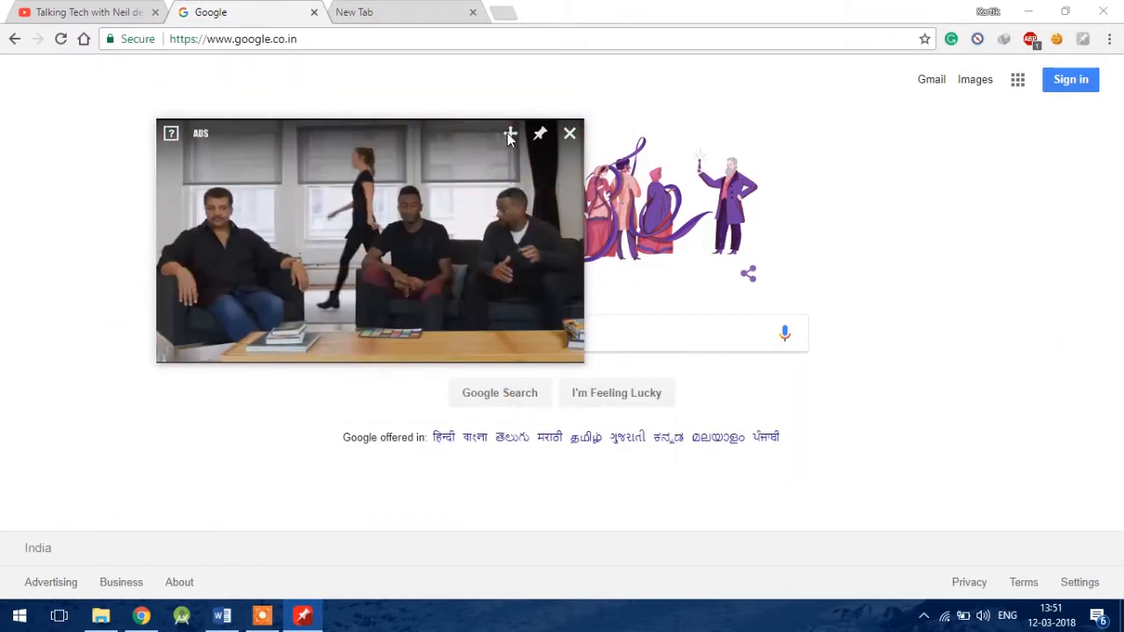
# Resize the floating player and keep it always on top before closing it and extra tabs.
pyautogui.click(509, 133)
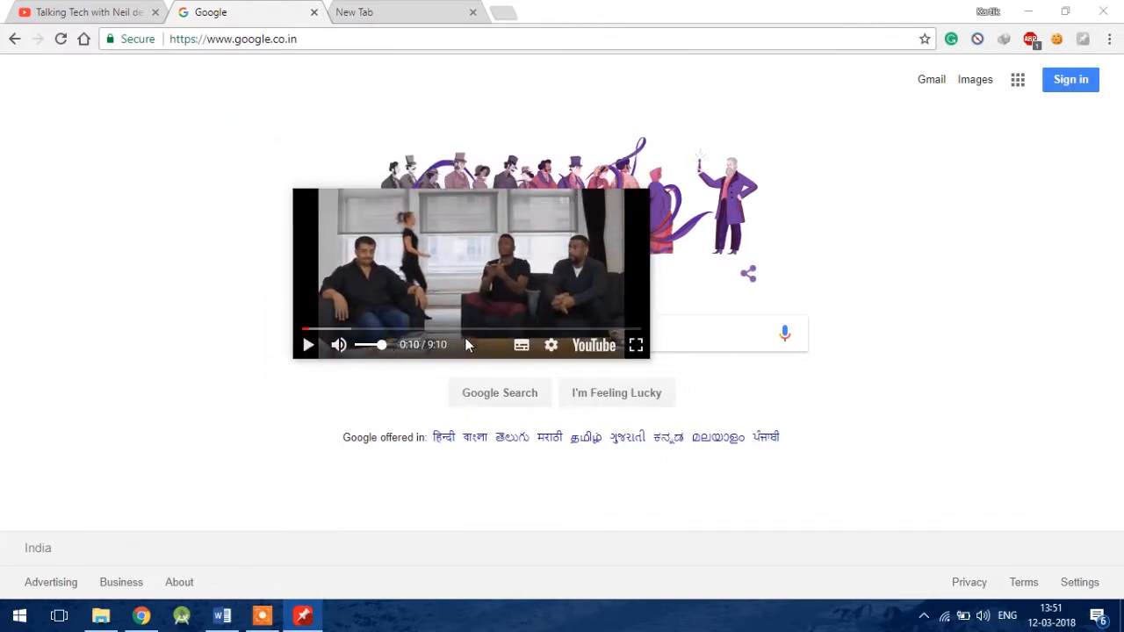
pyautogui.moveTo(522, 344)
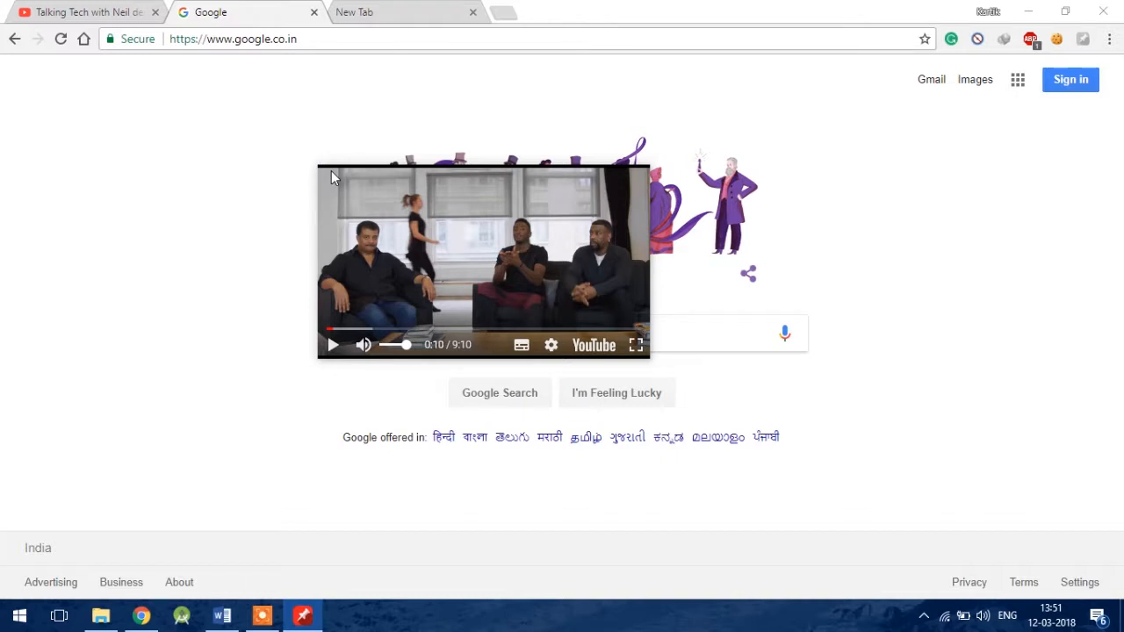
pyautogui.moveTo(347, 8)
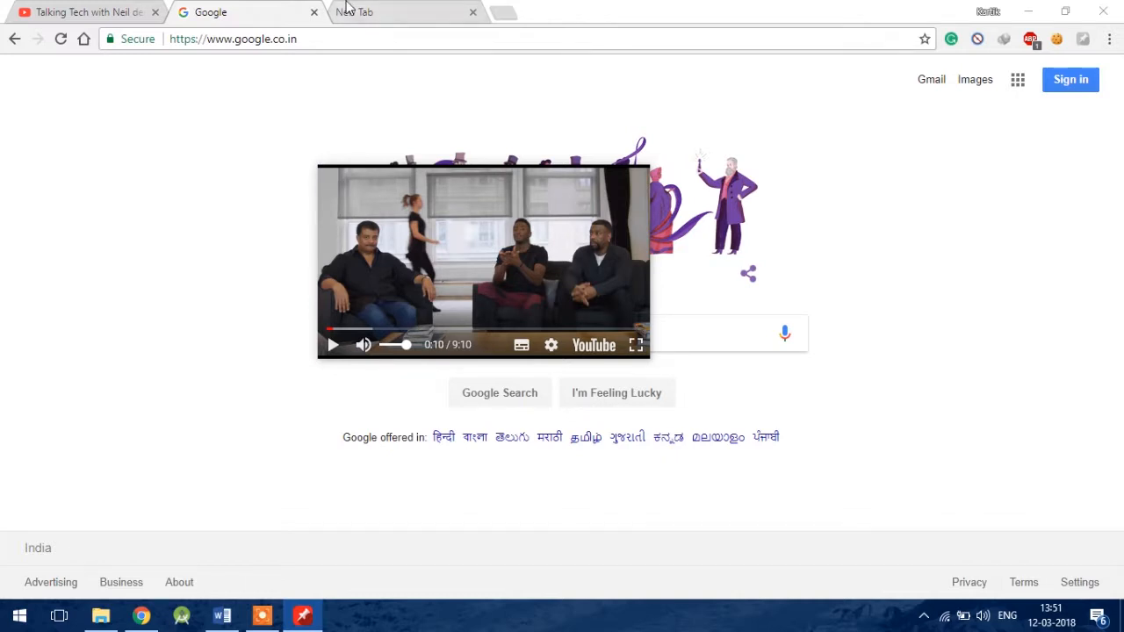
pyautogui.moveTo(387, 362)
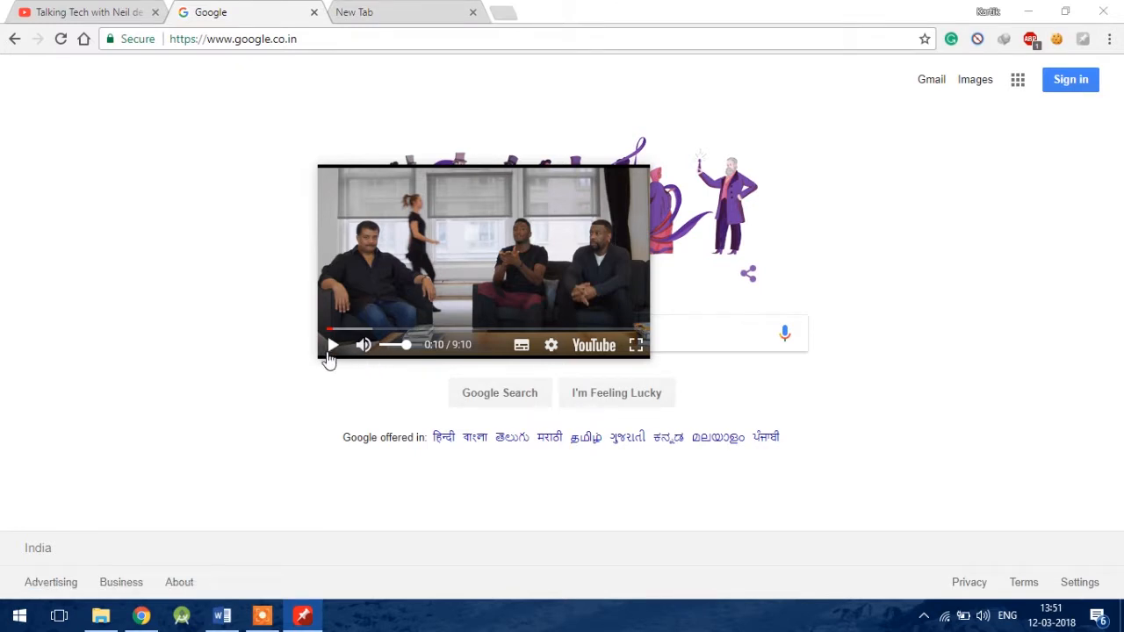
pyautogui.moveTo(442, 401)
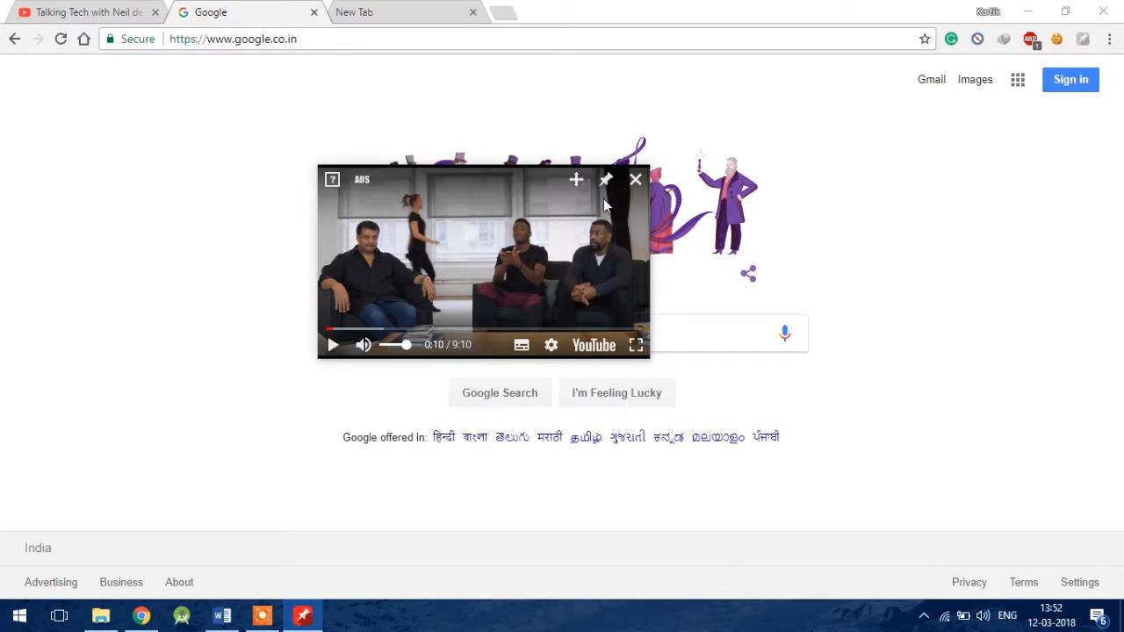
pyautogui.click(635, 180)
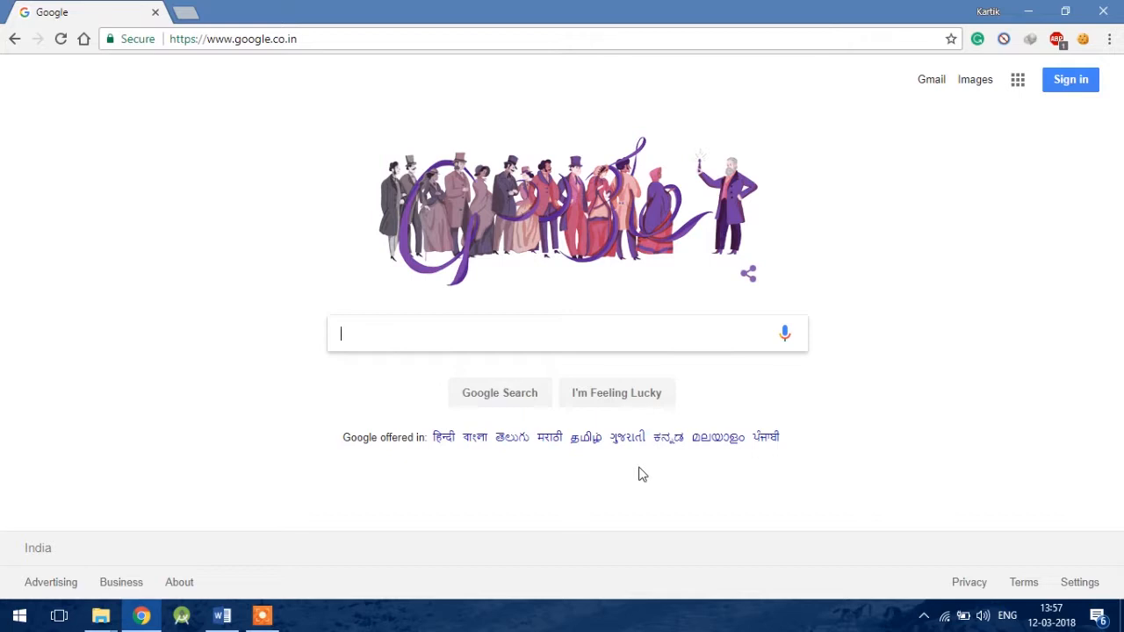
# Search Google for 'Floating for youtube' and open its Chrome Web Store listing.
pyautogui.write('Floating for youtube')
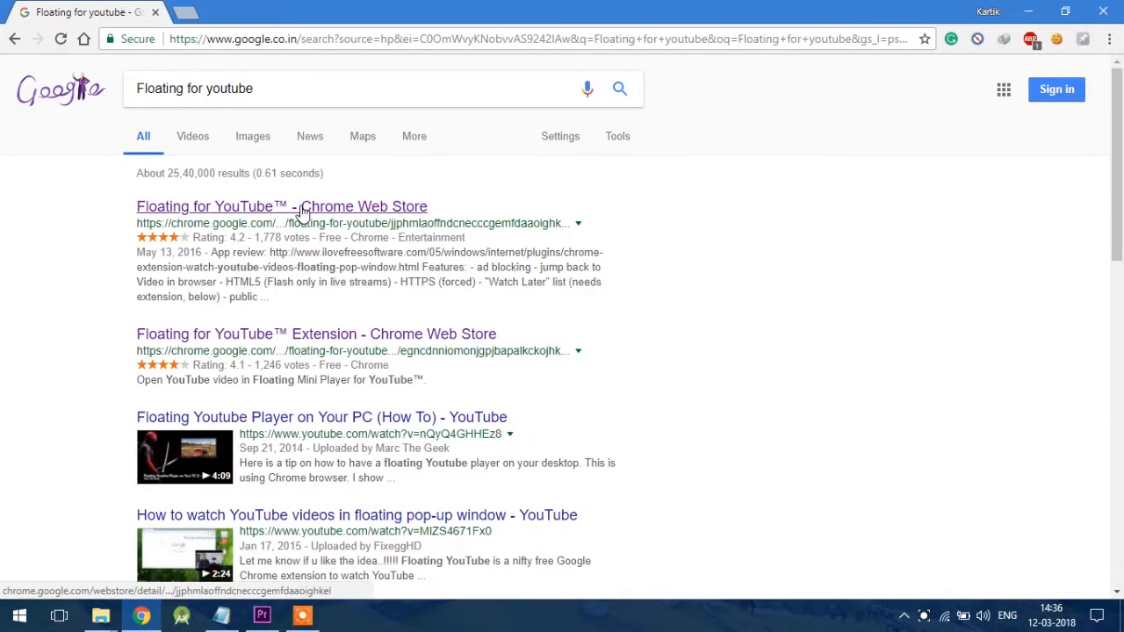
pyautogui.click(281, 207)
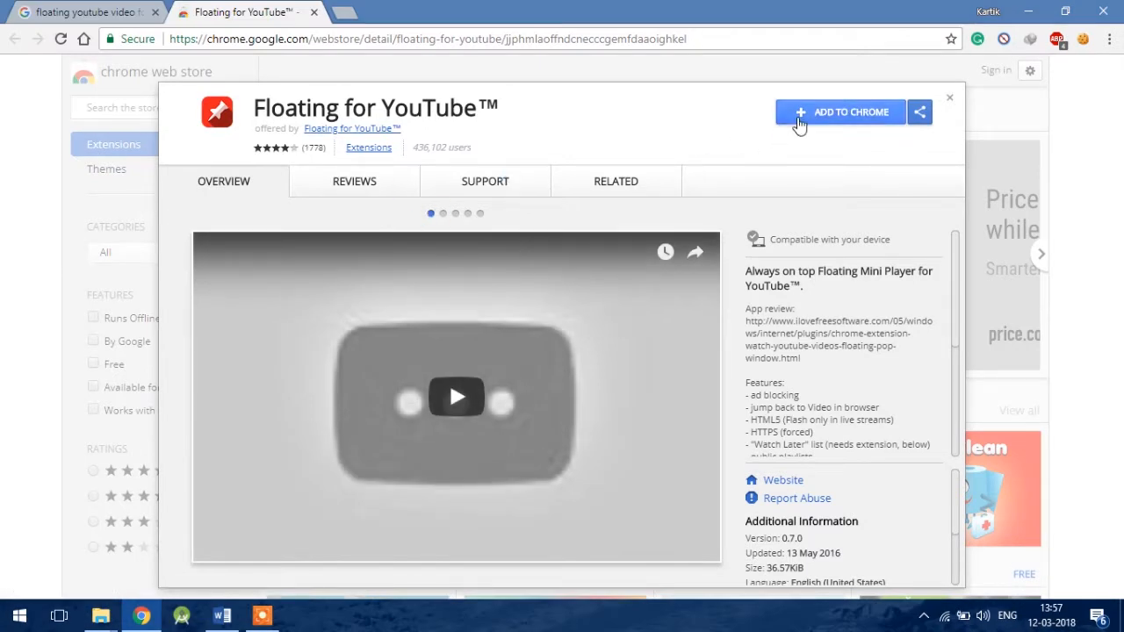
# Add the Floating for YouTube app to Chrome and confirm the installation.
pyautogui.click(839, 112)
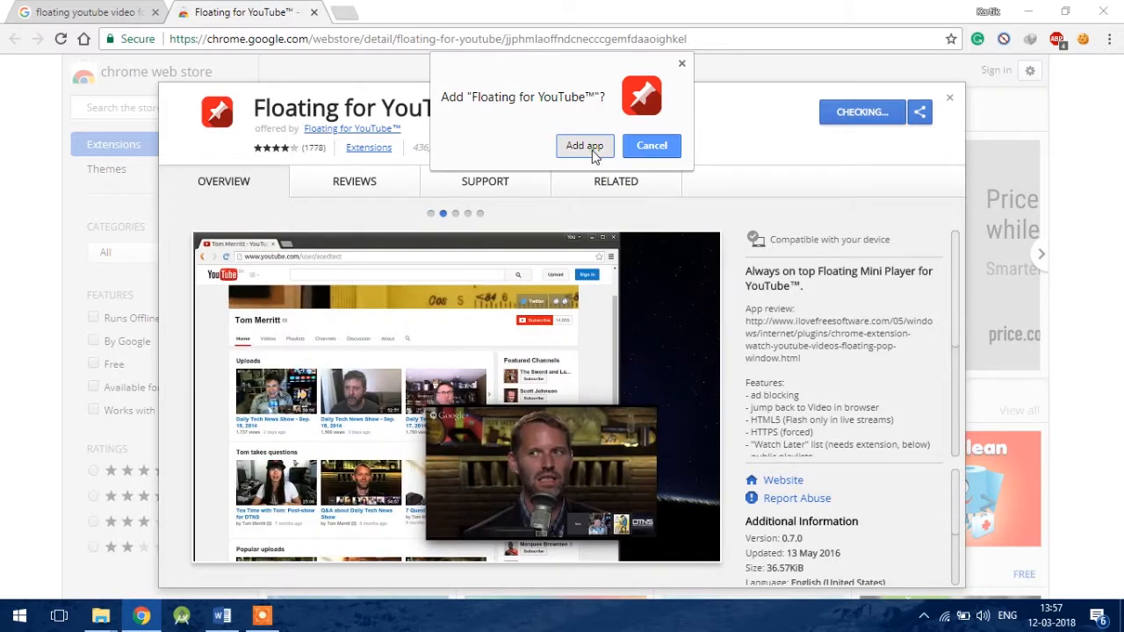
pyautogui.click(583, 146)
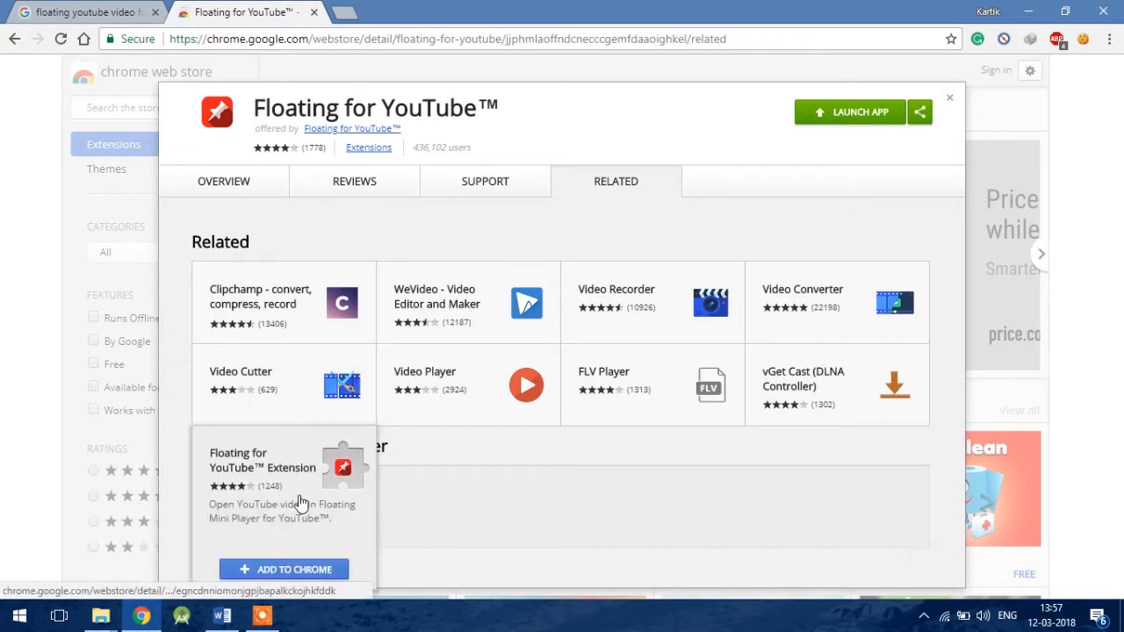
# Add the Floating for YouTube Extension to Chrome and dismiss the added notice.
pyautogui.click(262, 460)
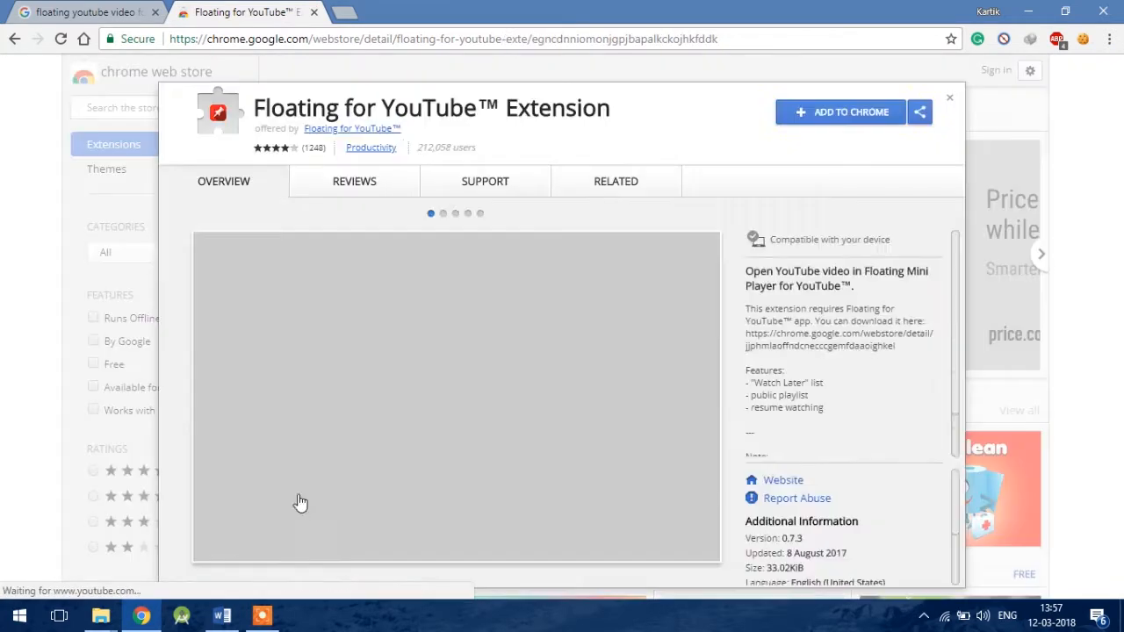
pyautogui.click(840, 113)
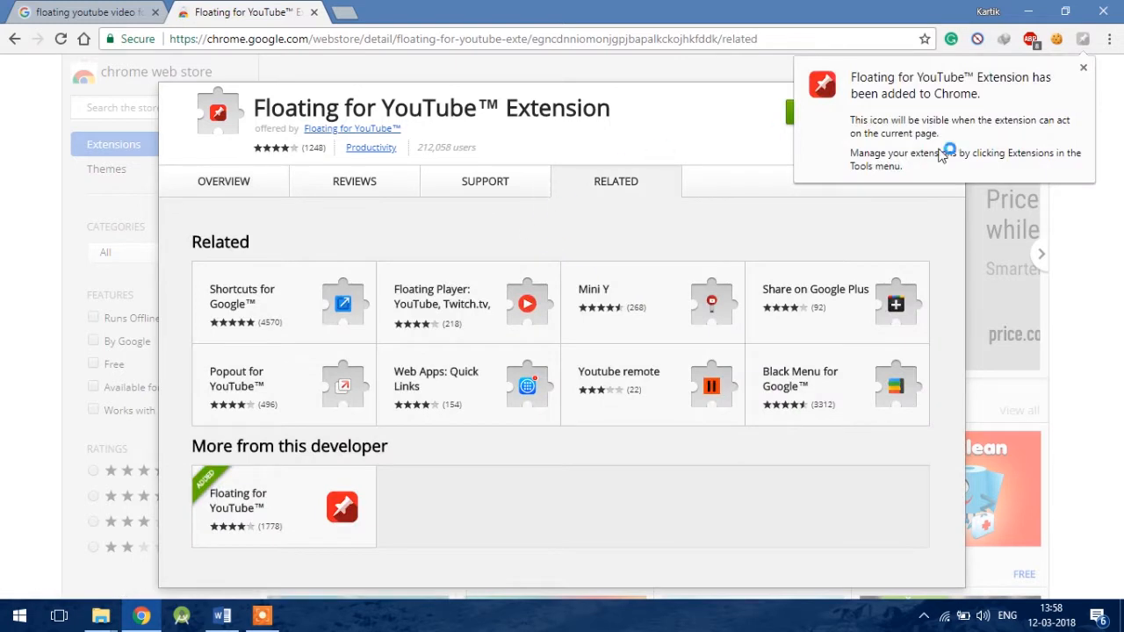
pyautogui.moveTo(1053, 111)
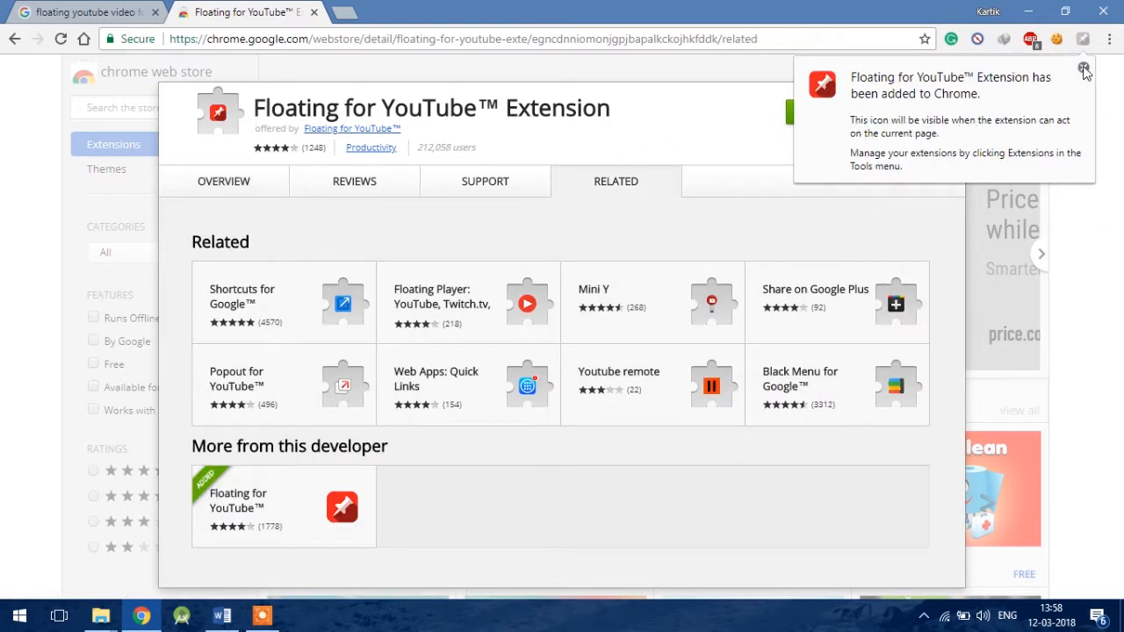
pyautogui.click(1086, 70)
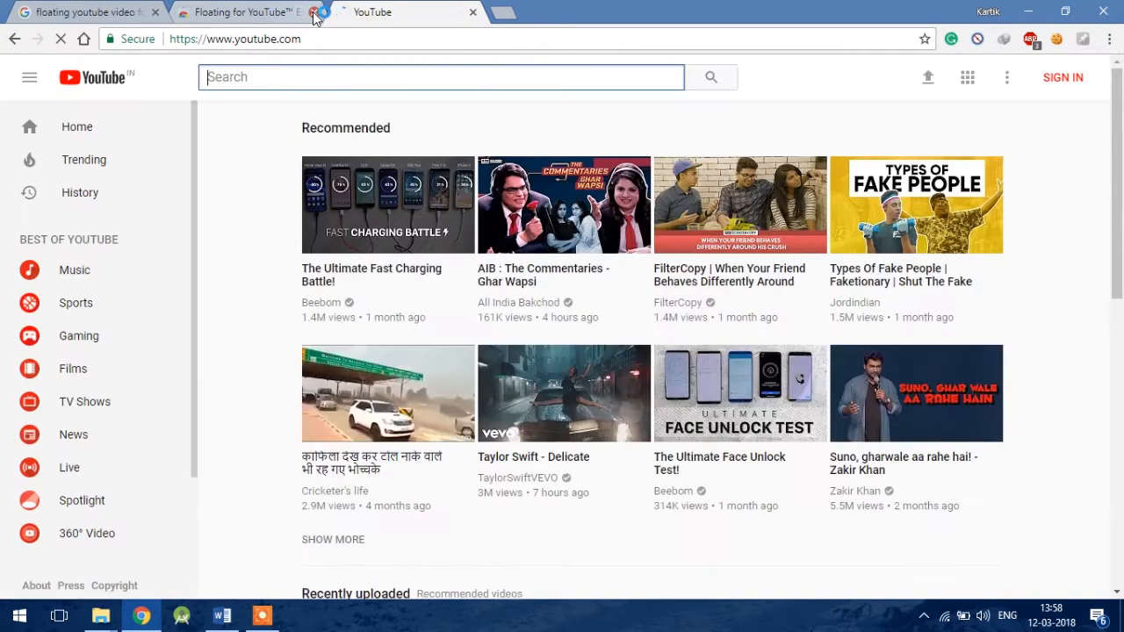
# Play The Ultimate Fast Charging Battle! video and pop it into a floating window.
pyautogui.click(386, 204)
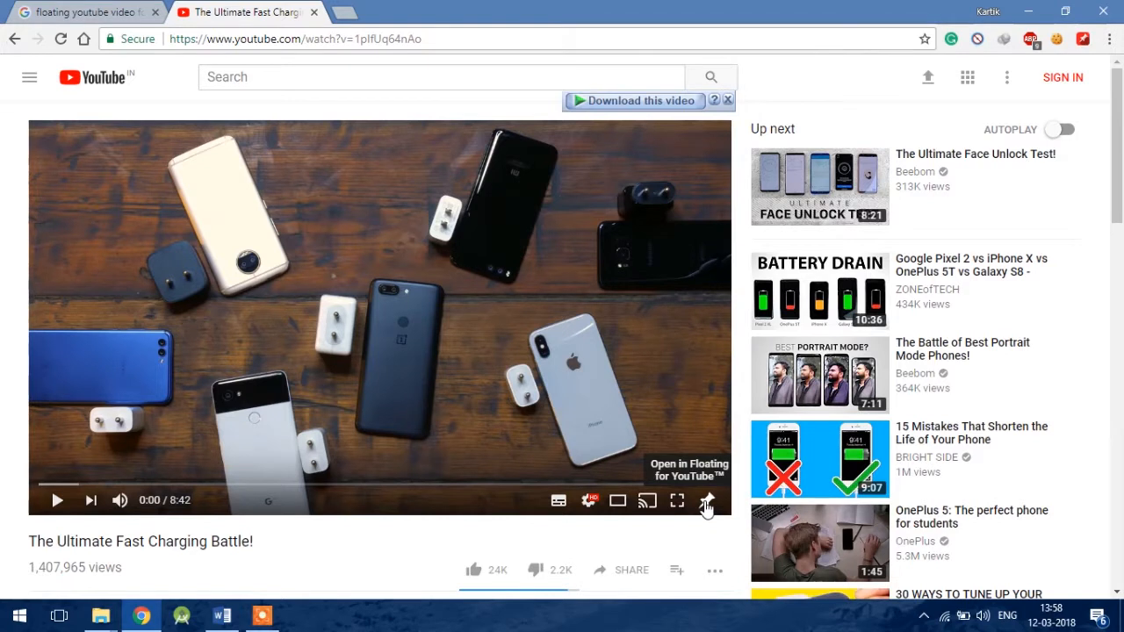
pyautogui.click(708, 499)
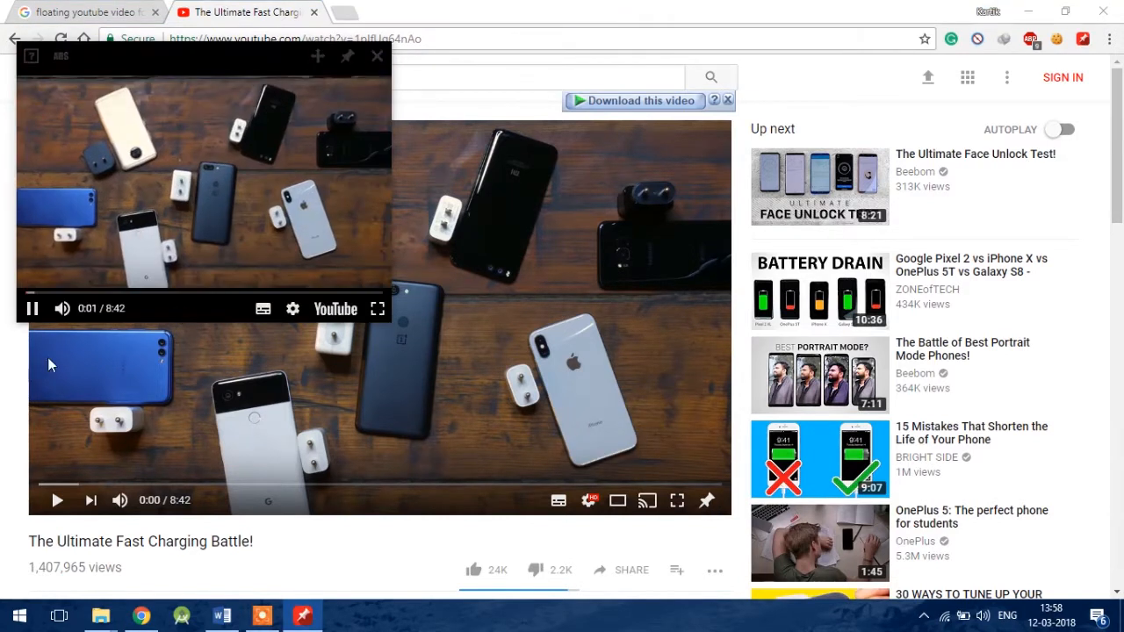
# Minimize Chrome and move the floating video toward the desktop's right side.
pyautogui.scroll(-3)
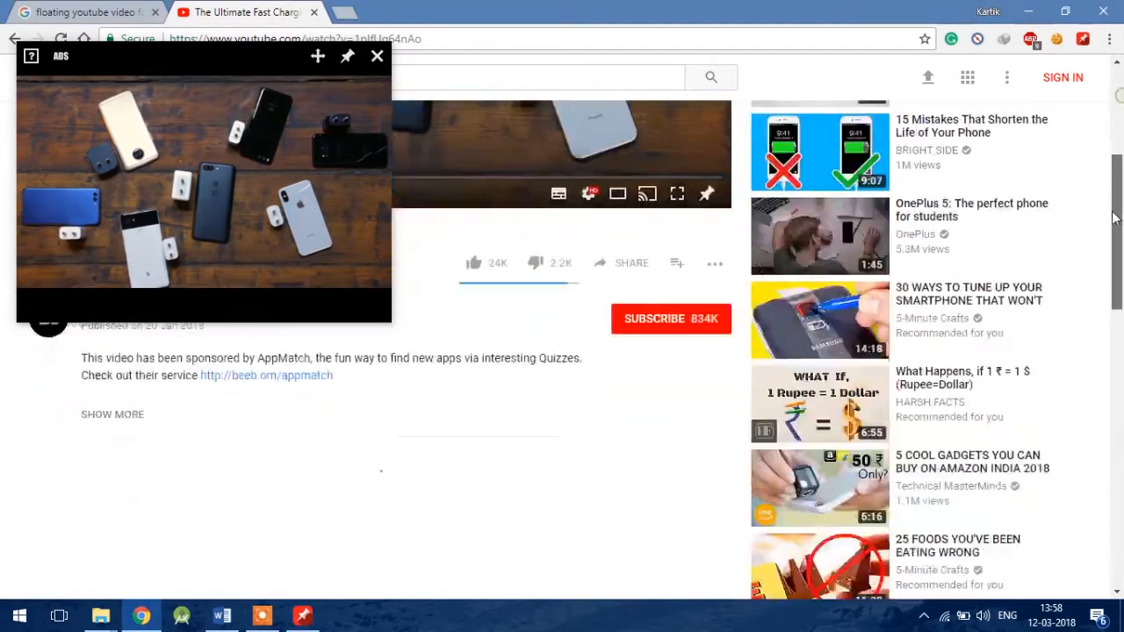
pyautogui.scroll(-3)
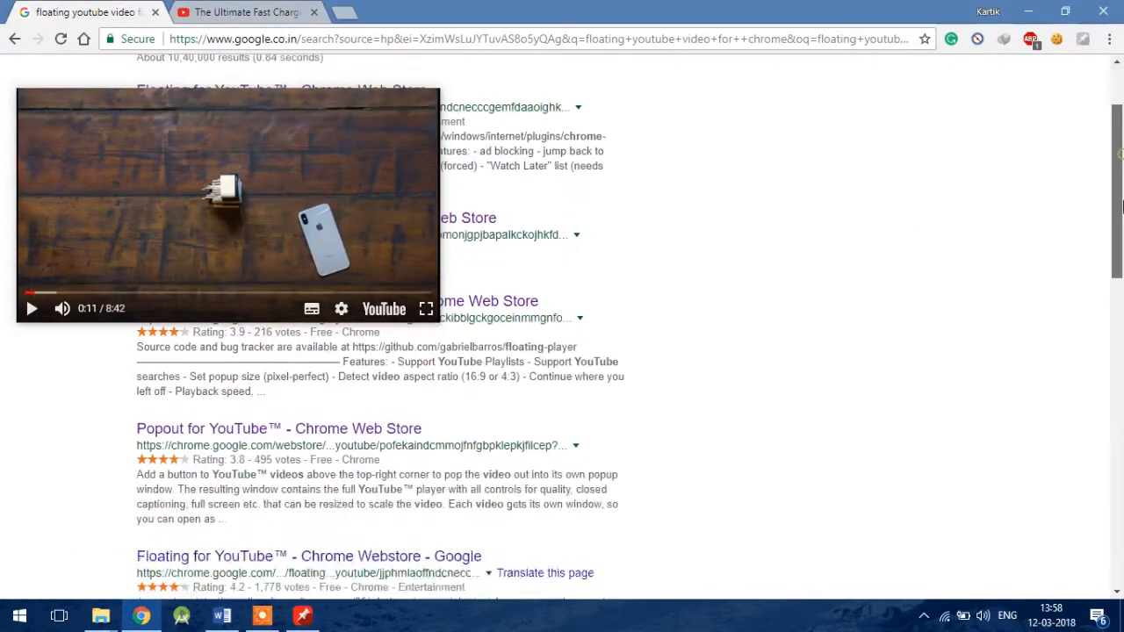
pyautogui.scroll(-3)
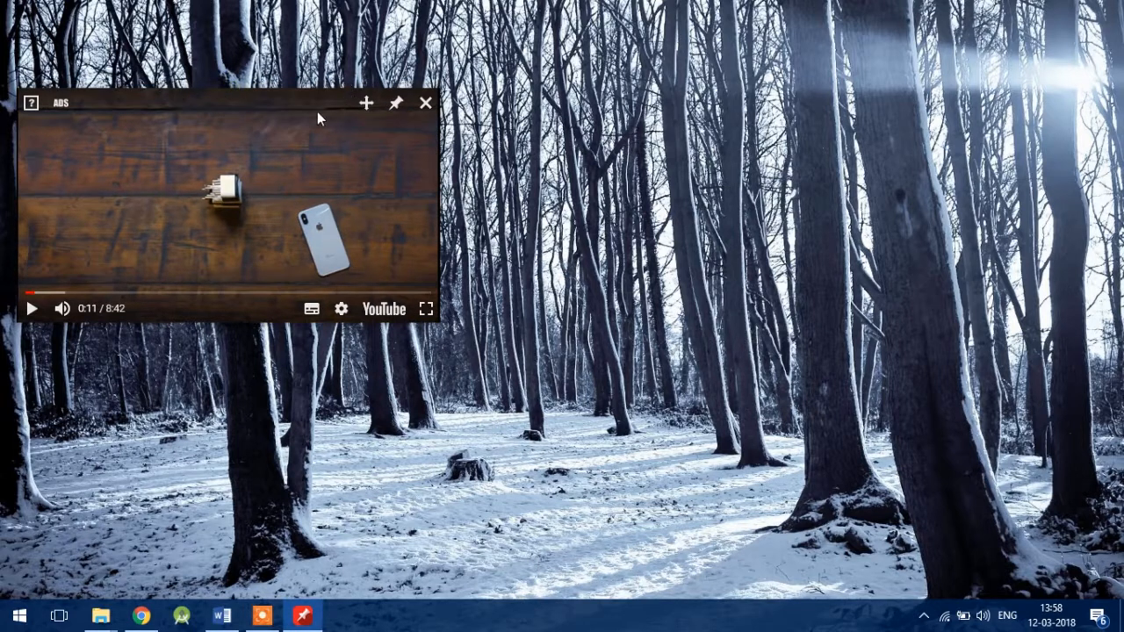
pyautogui.moveTo(225, 103); pyautogui.dragTo(799, 260)
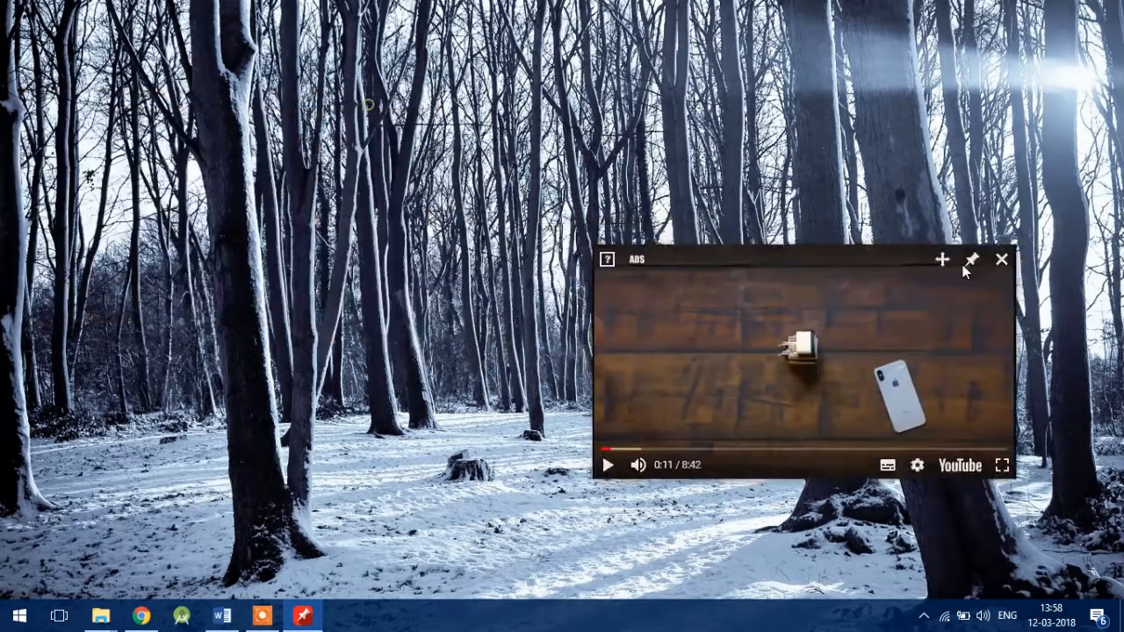